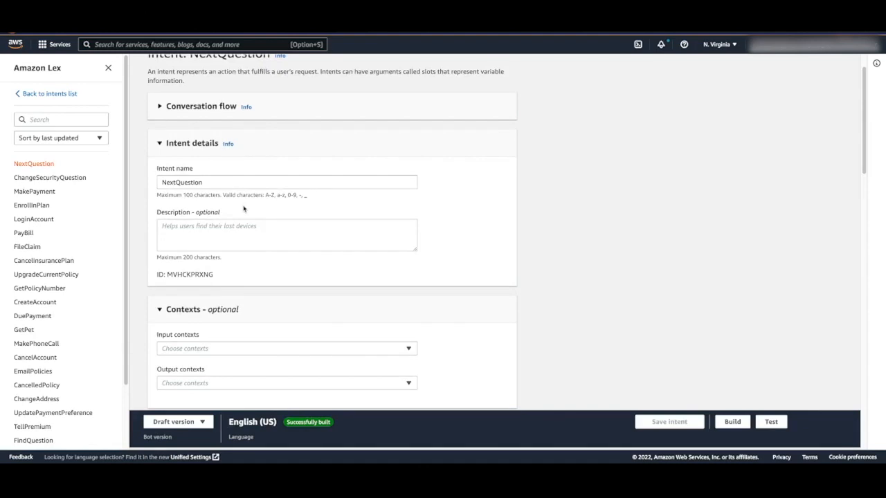
mouse_move(520, 252)
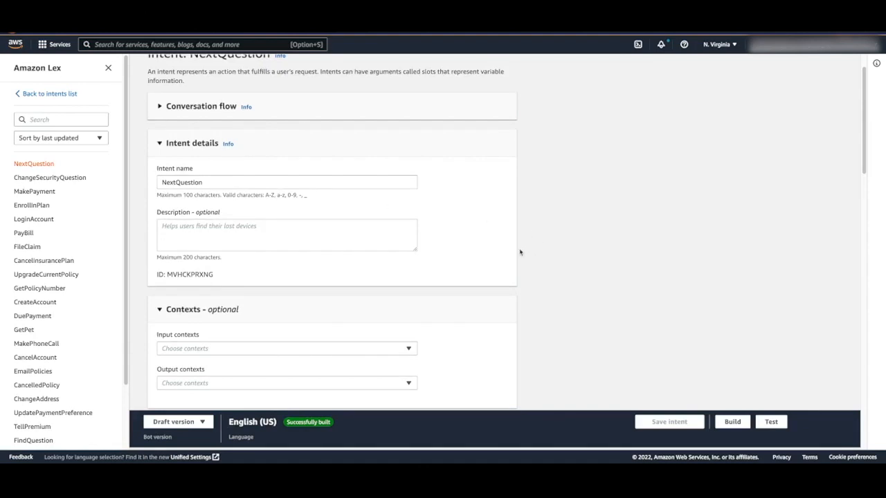
Return from the NextQuestion intent to the InsuranceBot bot overview via the breadcrumb
scroll(up, 3)
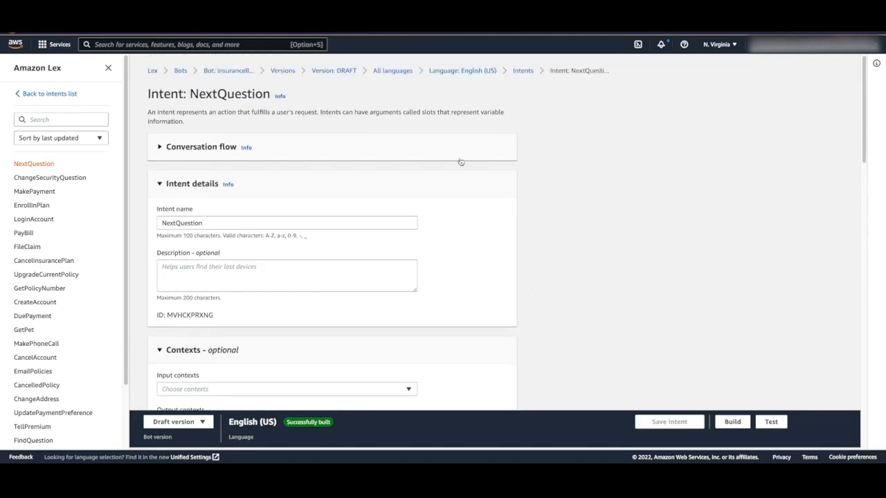
click(229, 69)
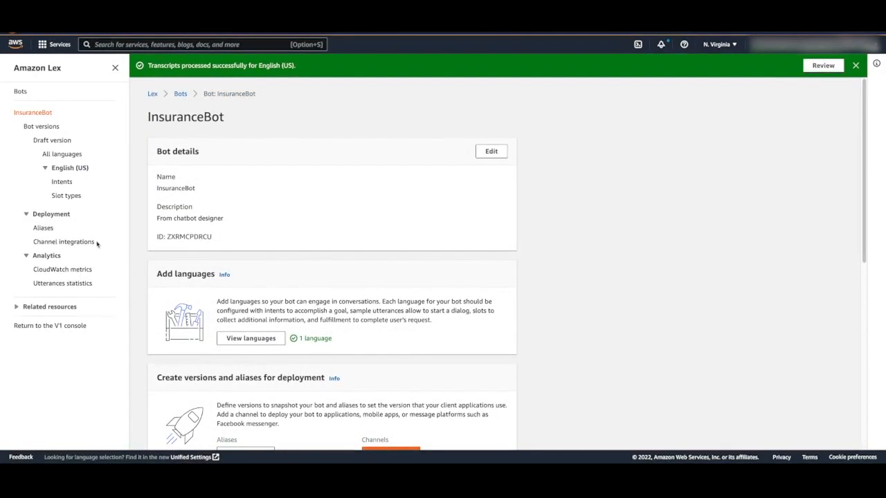
Review the discovered intents and slot types from the processed English (US) transcripts
scroll(down, 3)
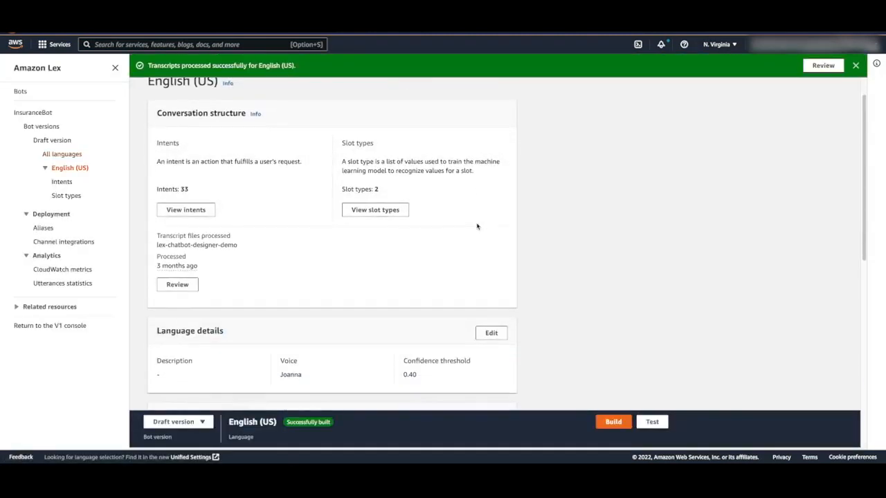
click(177, 285)
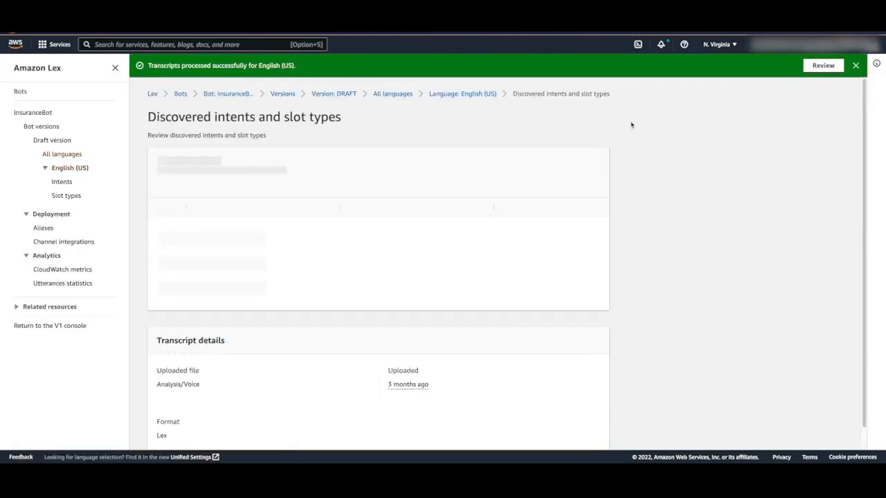
mouse_move(495, 154)
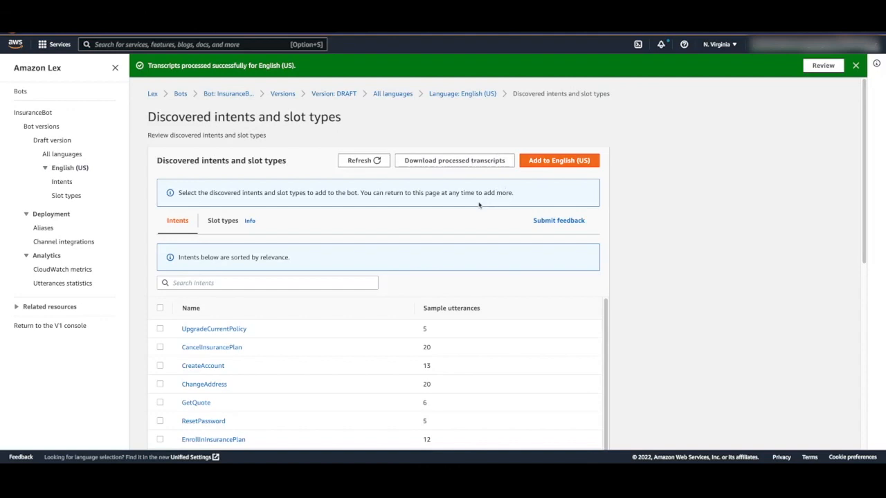
View the PlanType and PolicySignupForType slot types, then browse the discovered intents' utterance counts
scroll(down, 3)
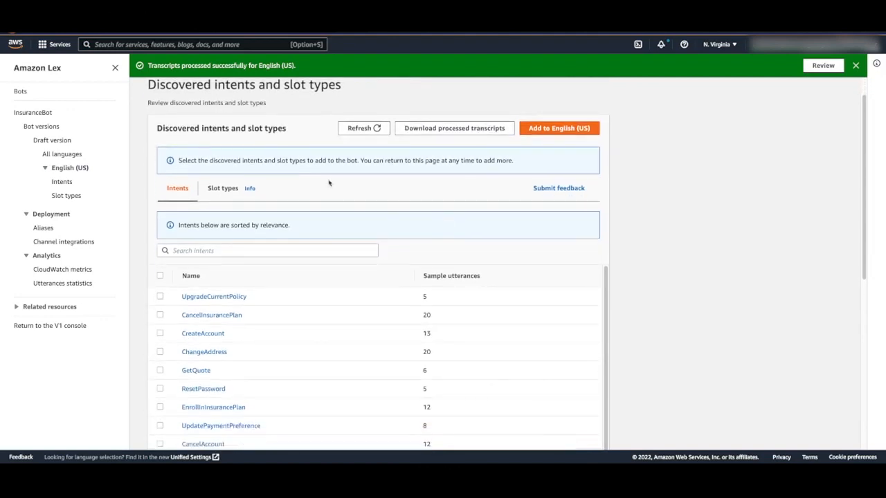
mouse_move(213, 296)
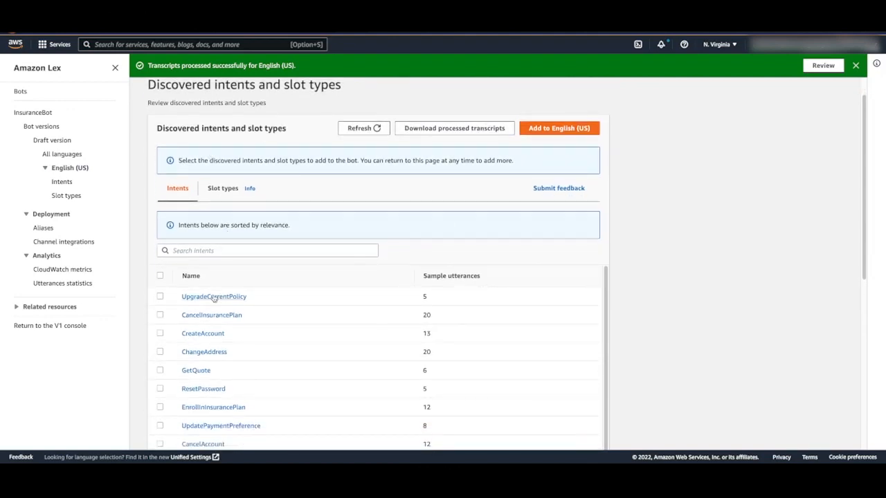
click(222, 189)
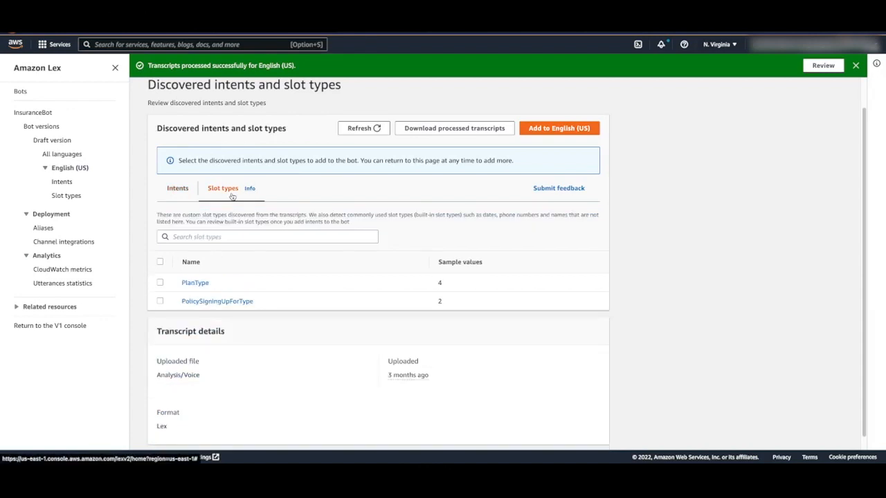
click(177, 188)
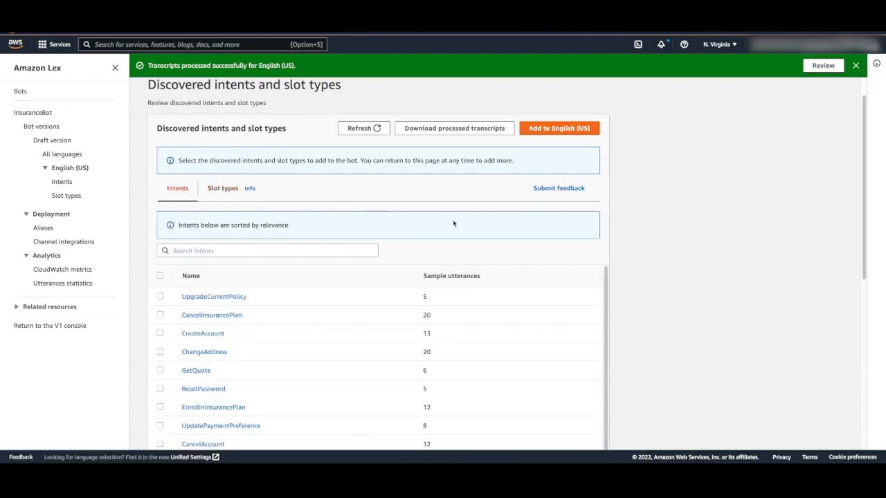
scroll(down, 3)
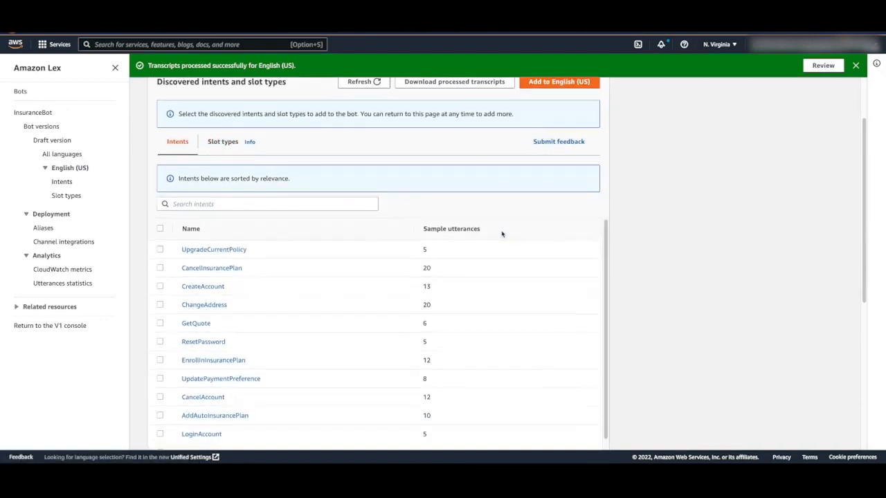
scroll(down, 3)
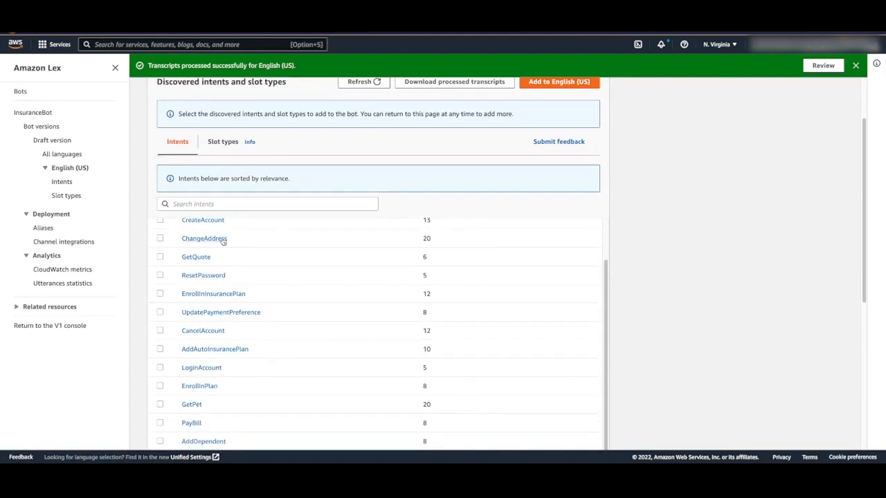
Show ChangeAddress's 20 sample utterances with their associated source transcript conversation
click(205, 238)
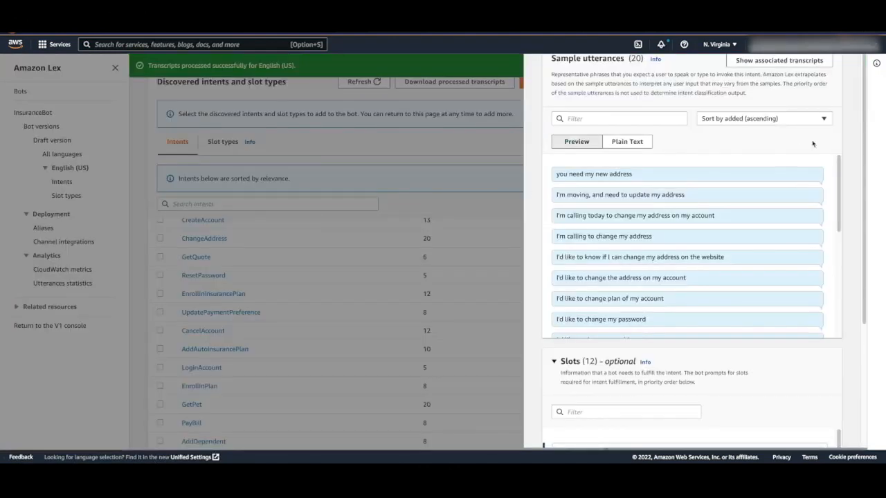
click(778, 61)
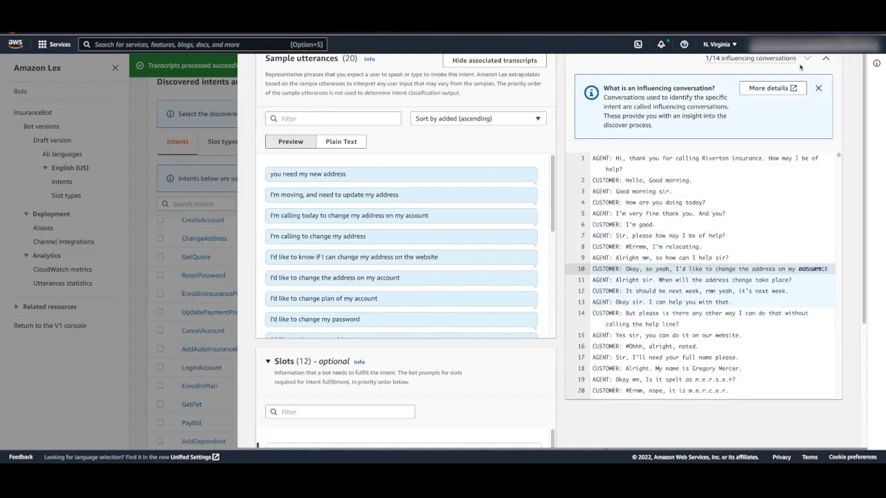
mouse_move(736, 180)
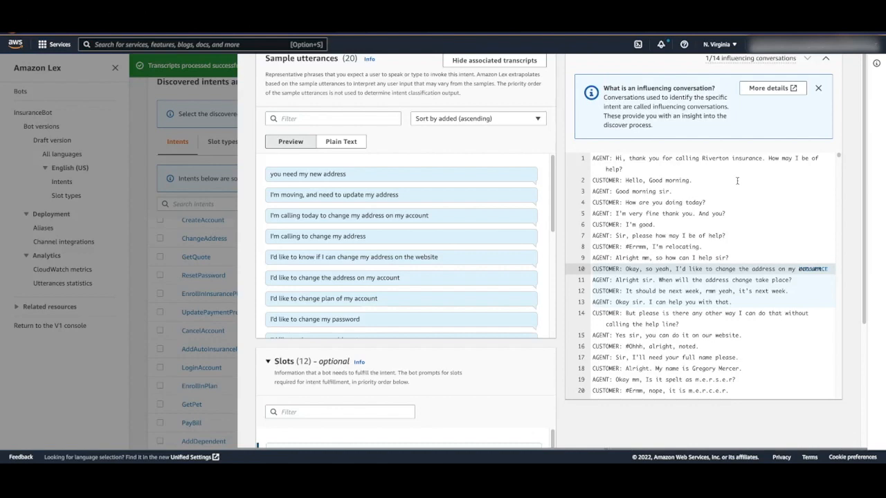
mouse_move(711, 224)
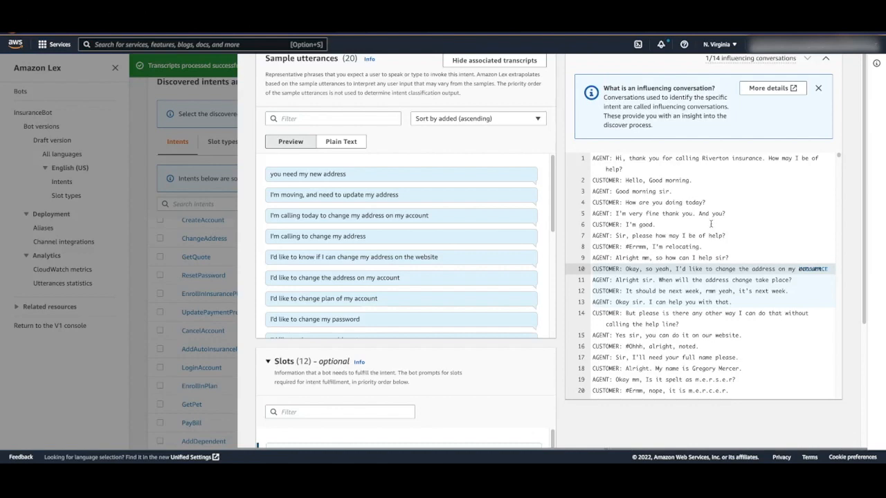